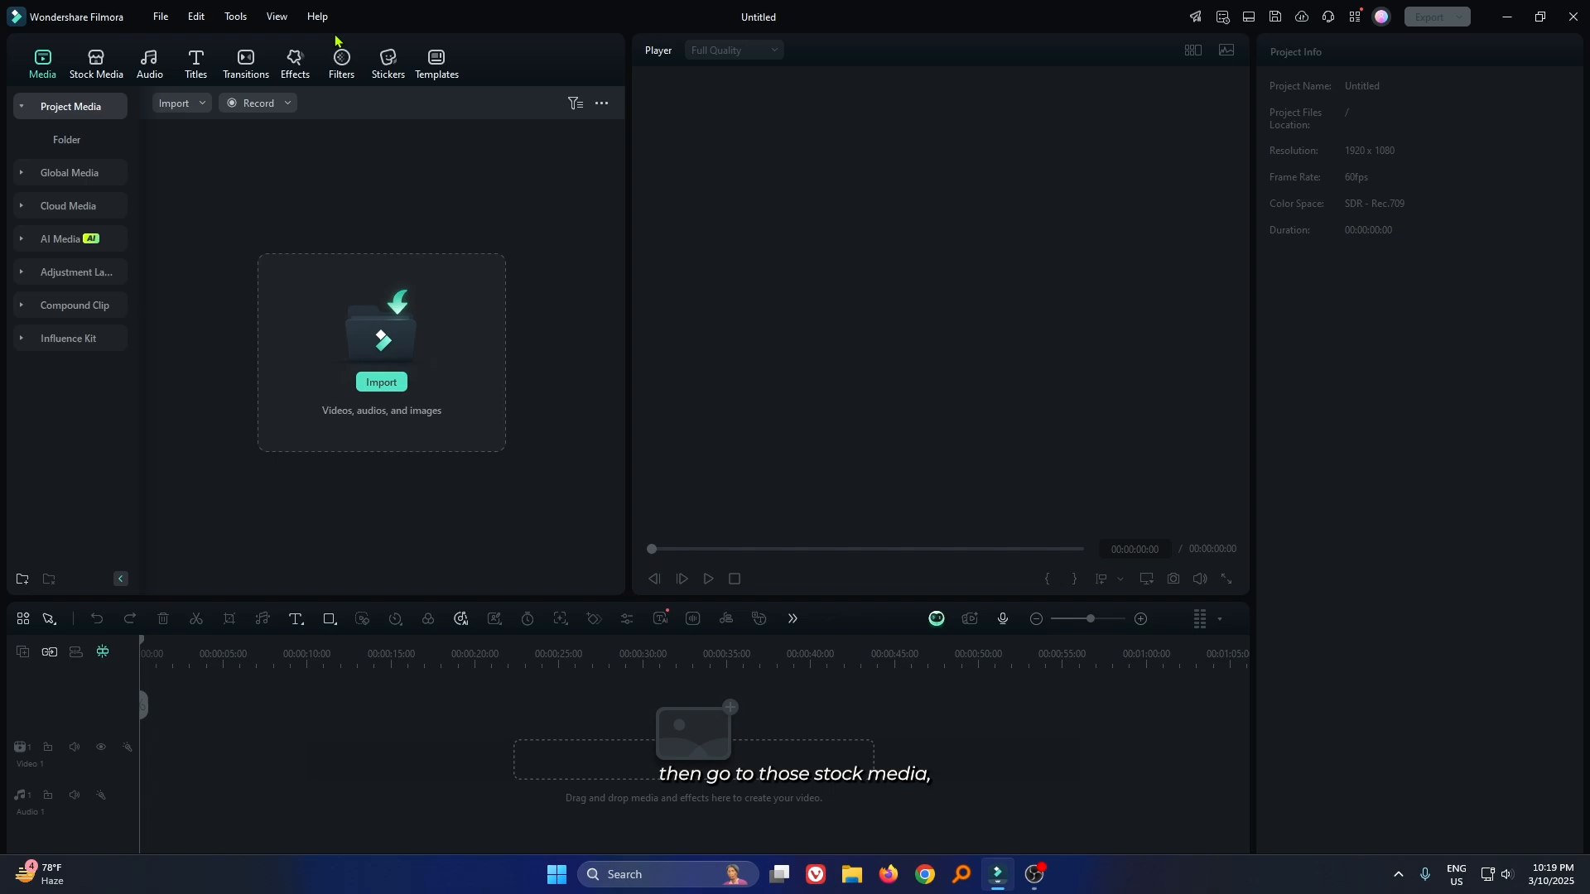
- Open the AI Image generator tool under the Stock Media library
click(96, 63)
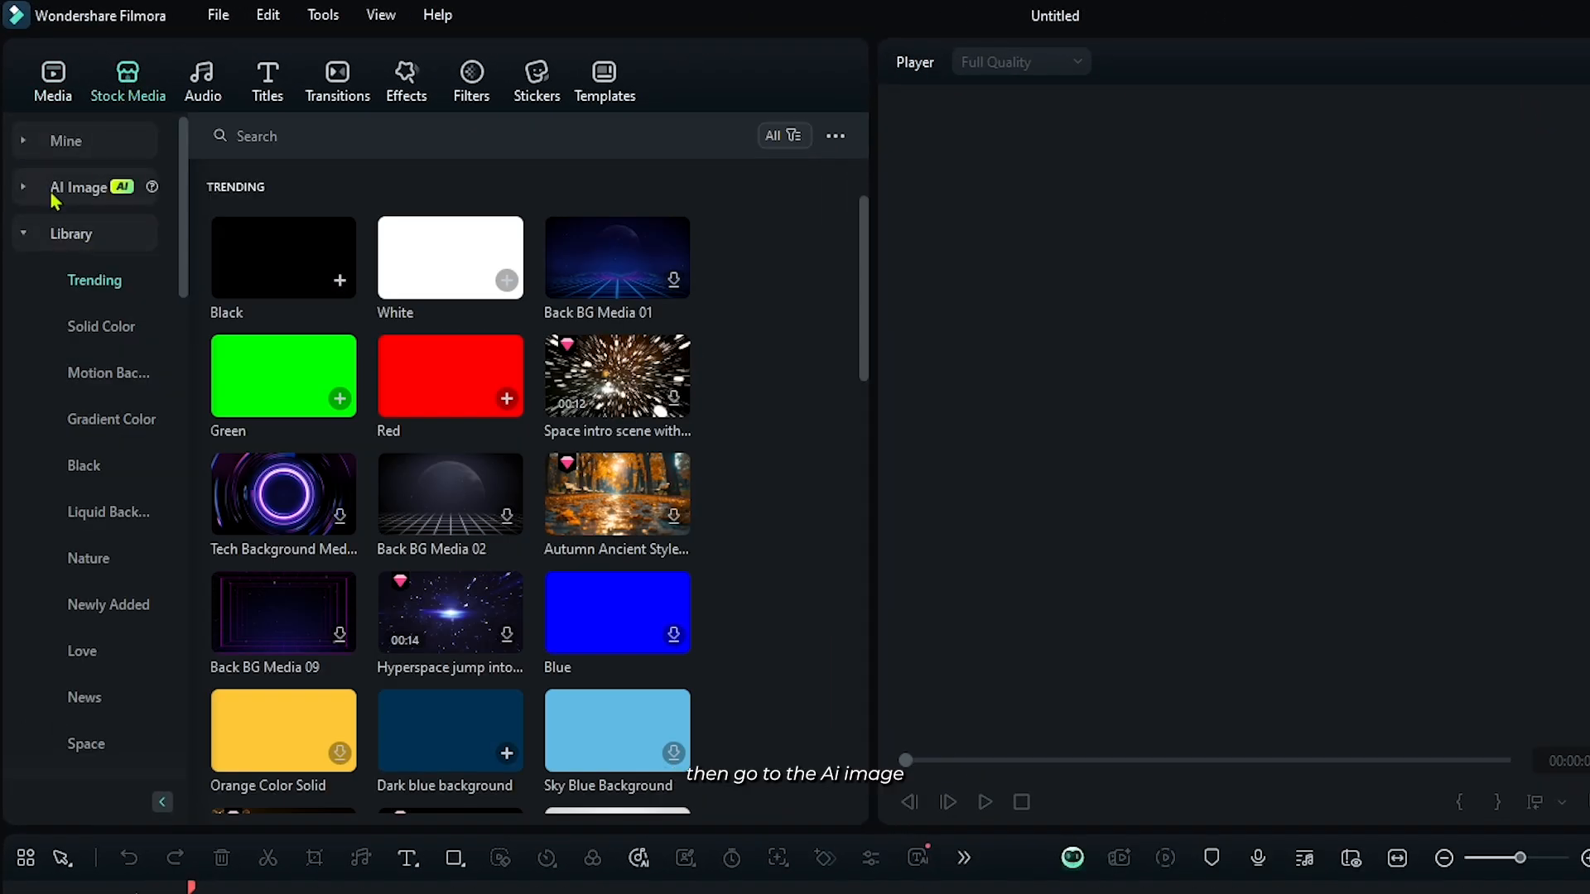
click(77, 187)
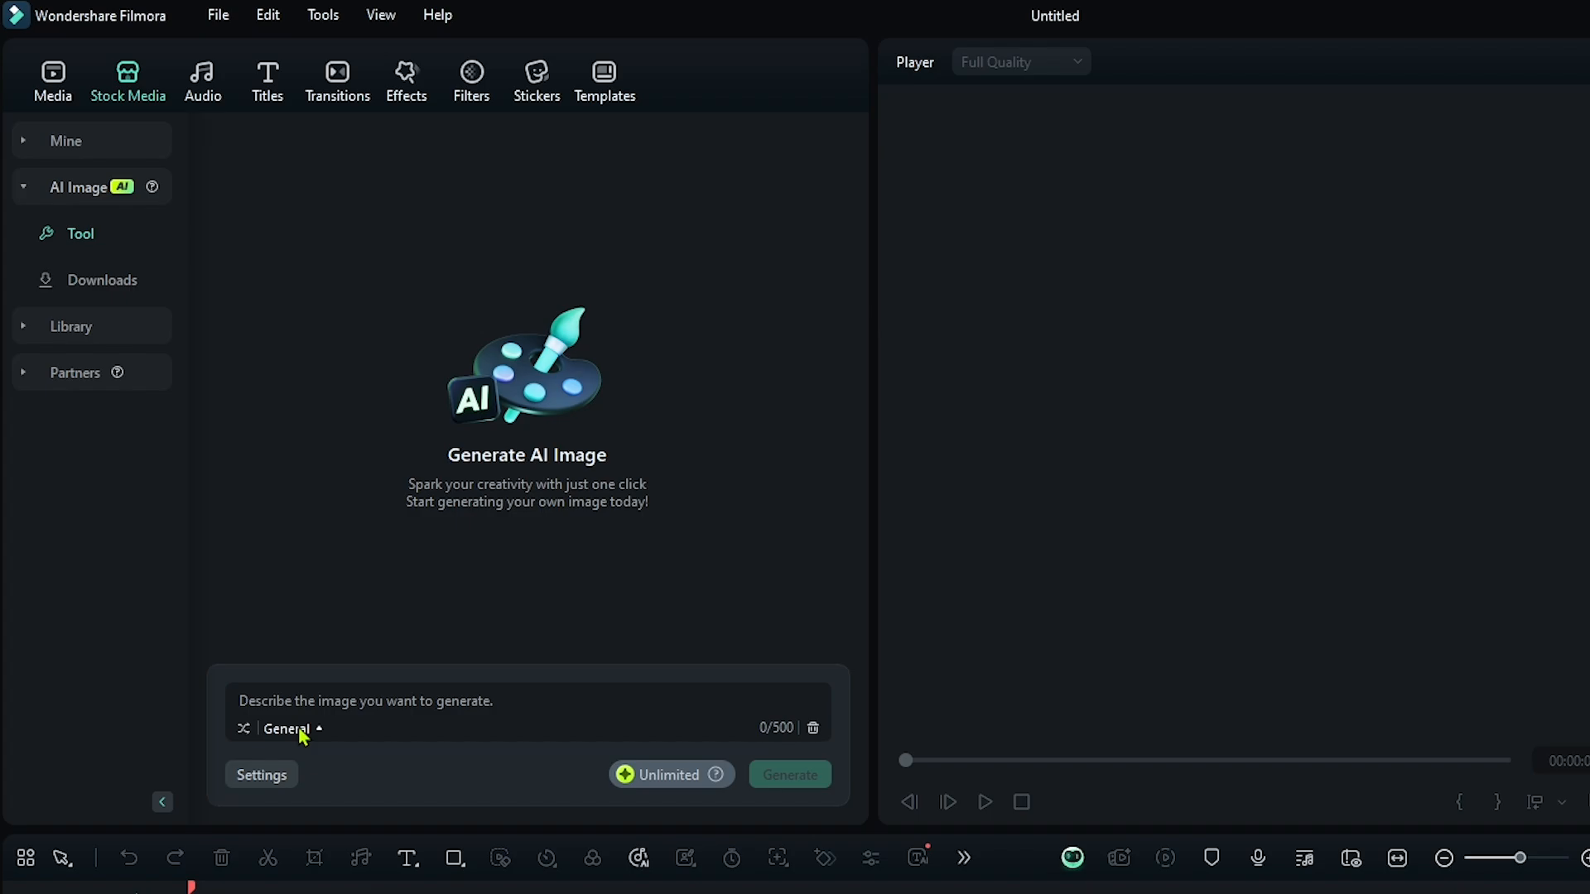
click(291, 729)
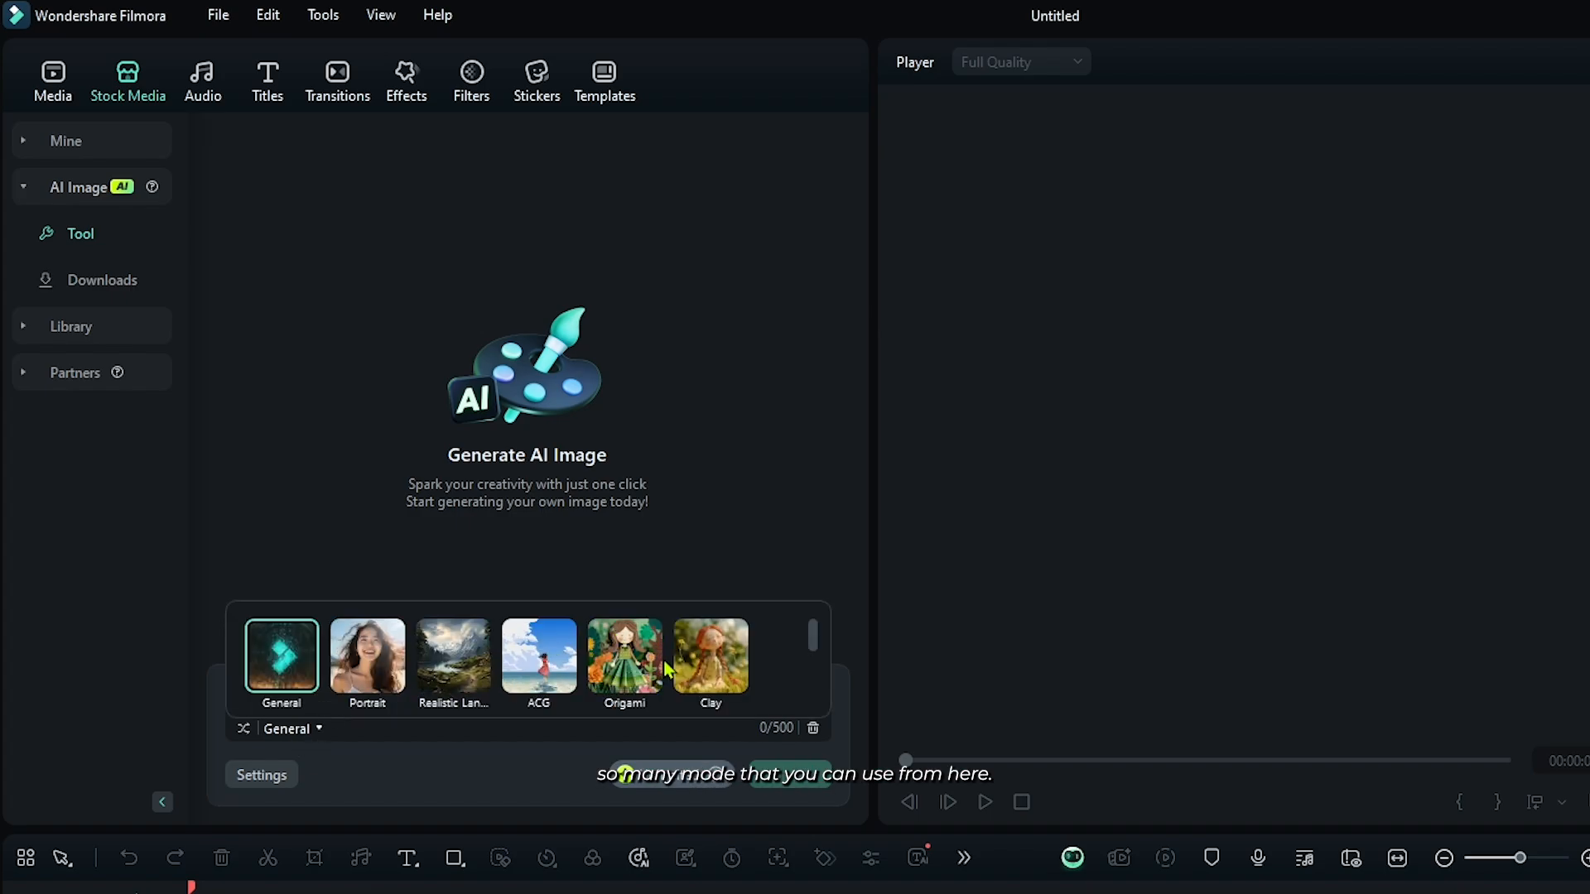
mouse_move(767, 677)
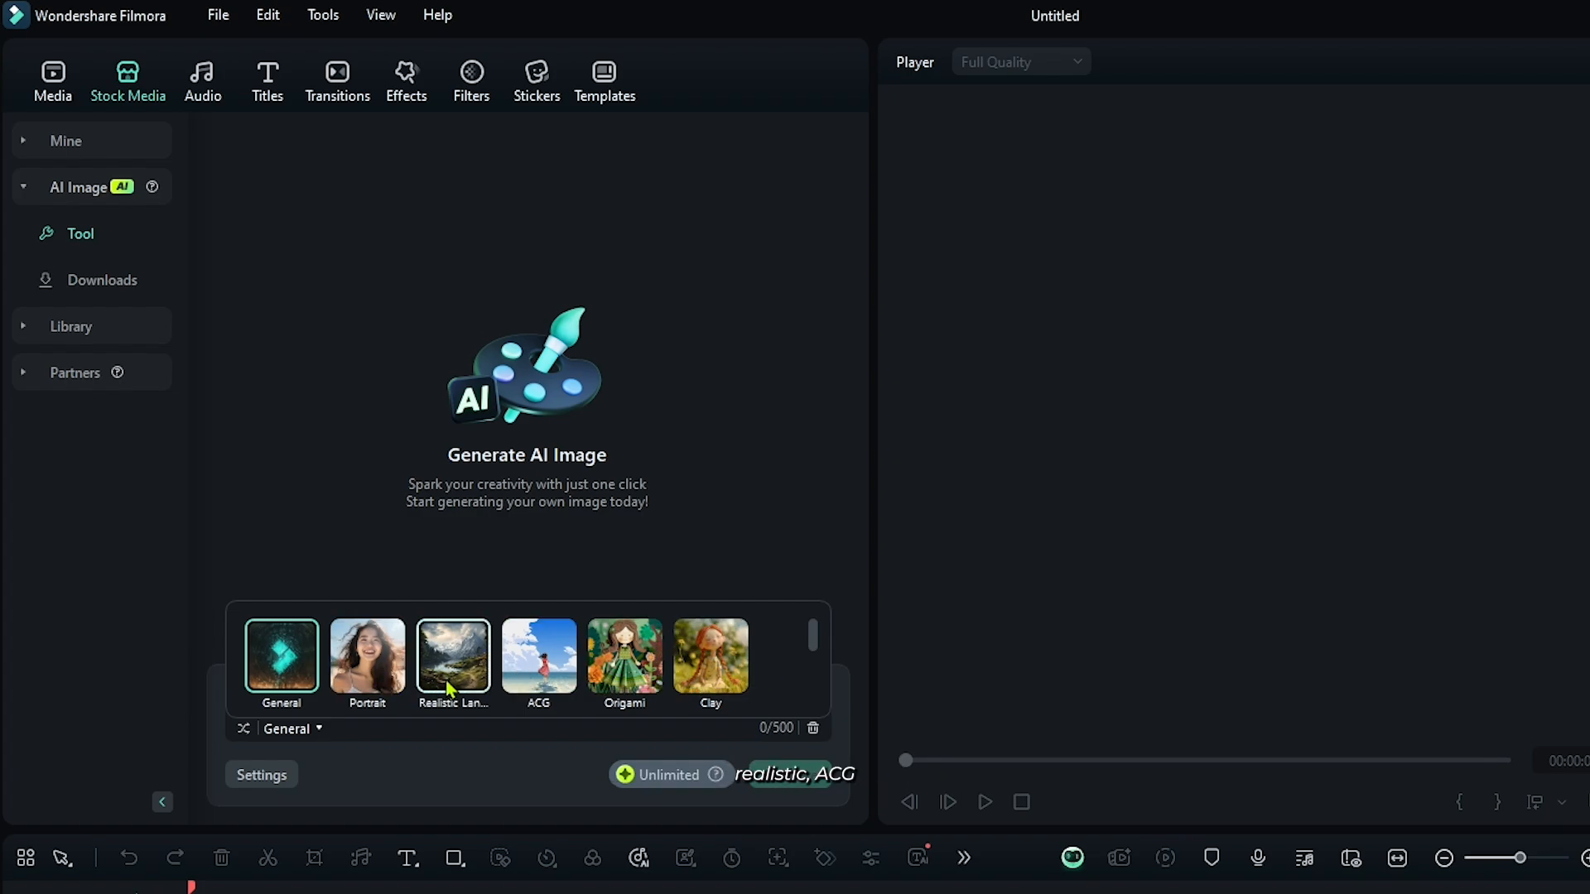
scroll(down, 3)
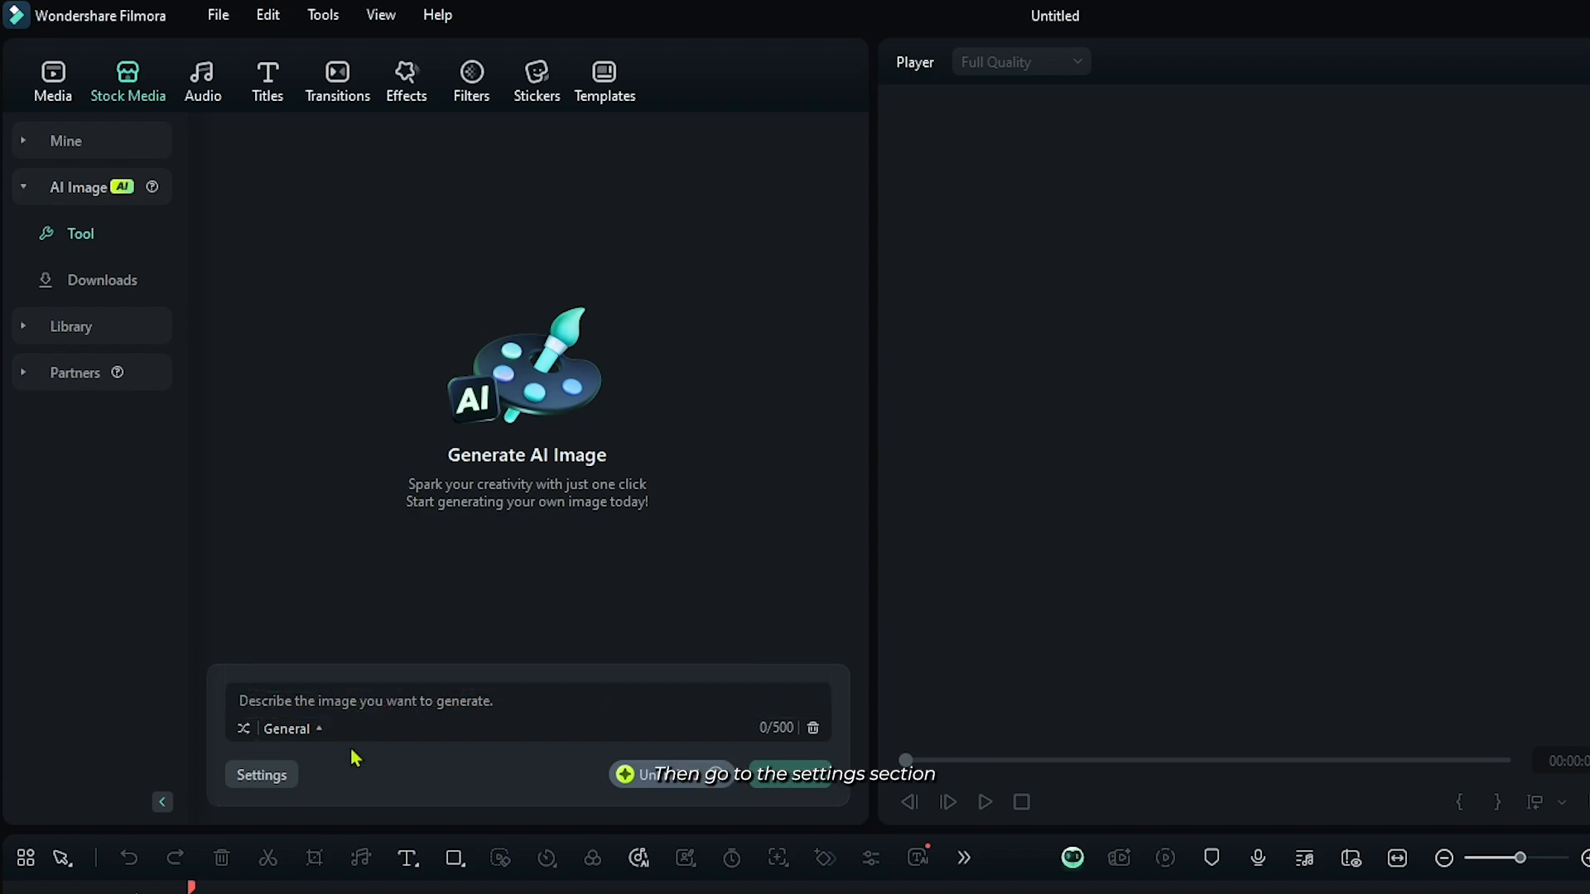
click(260, 775)
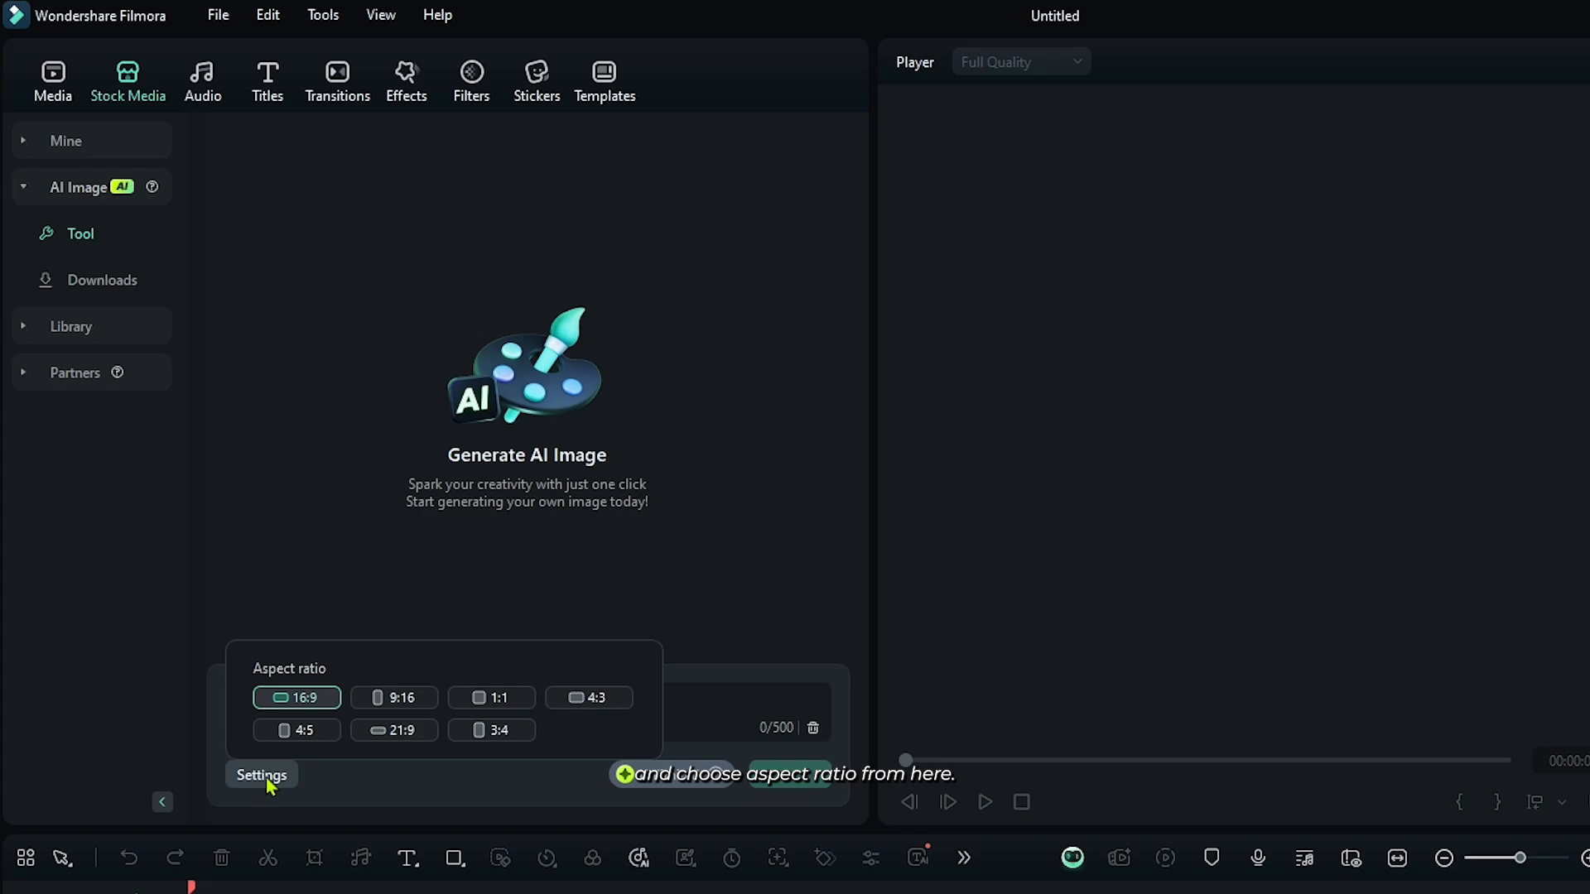
mouse_move(443, 717)
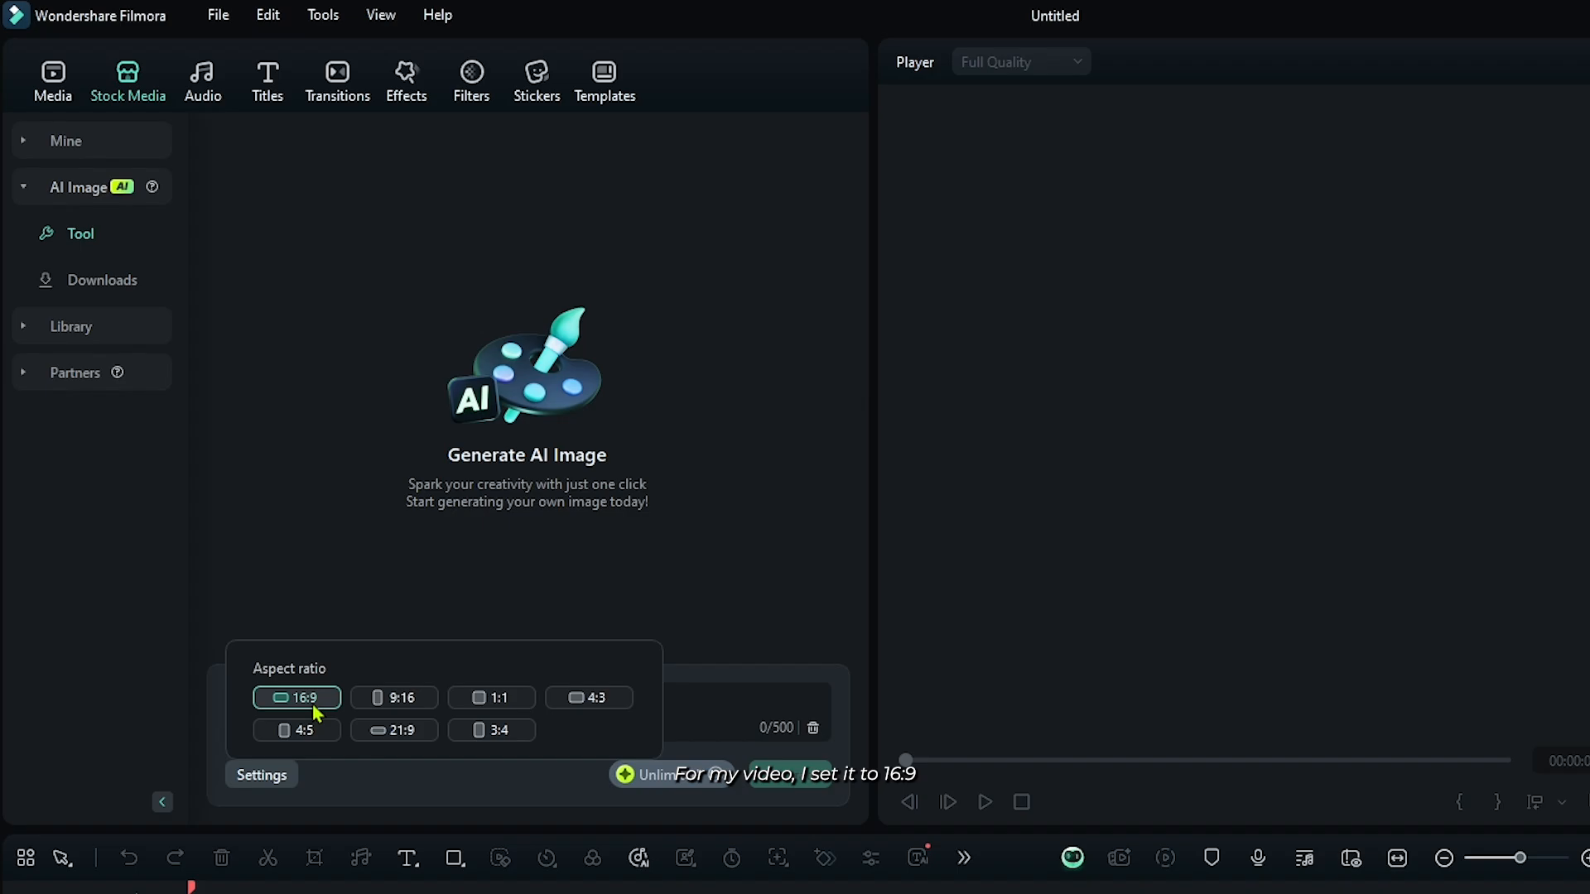
click(297, 697)
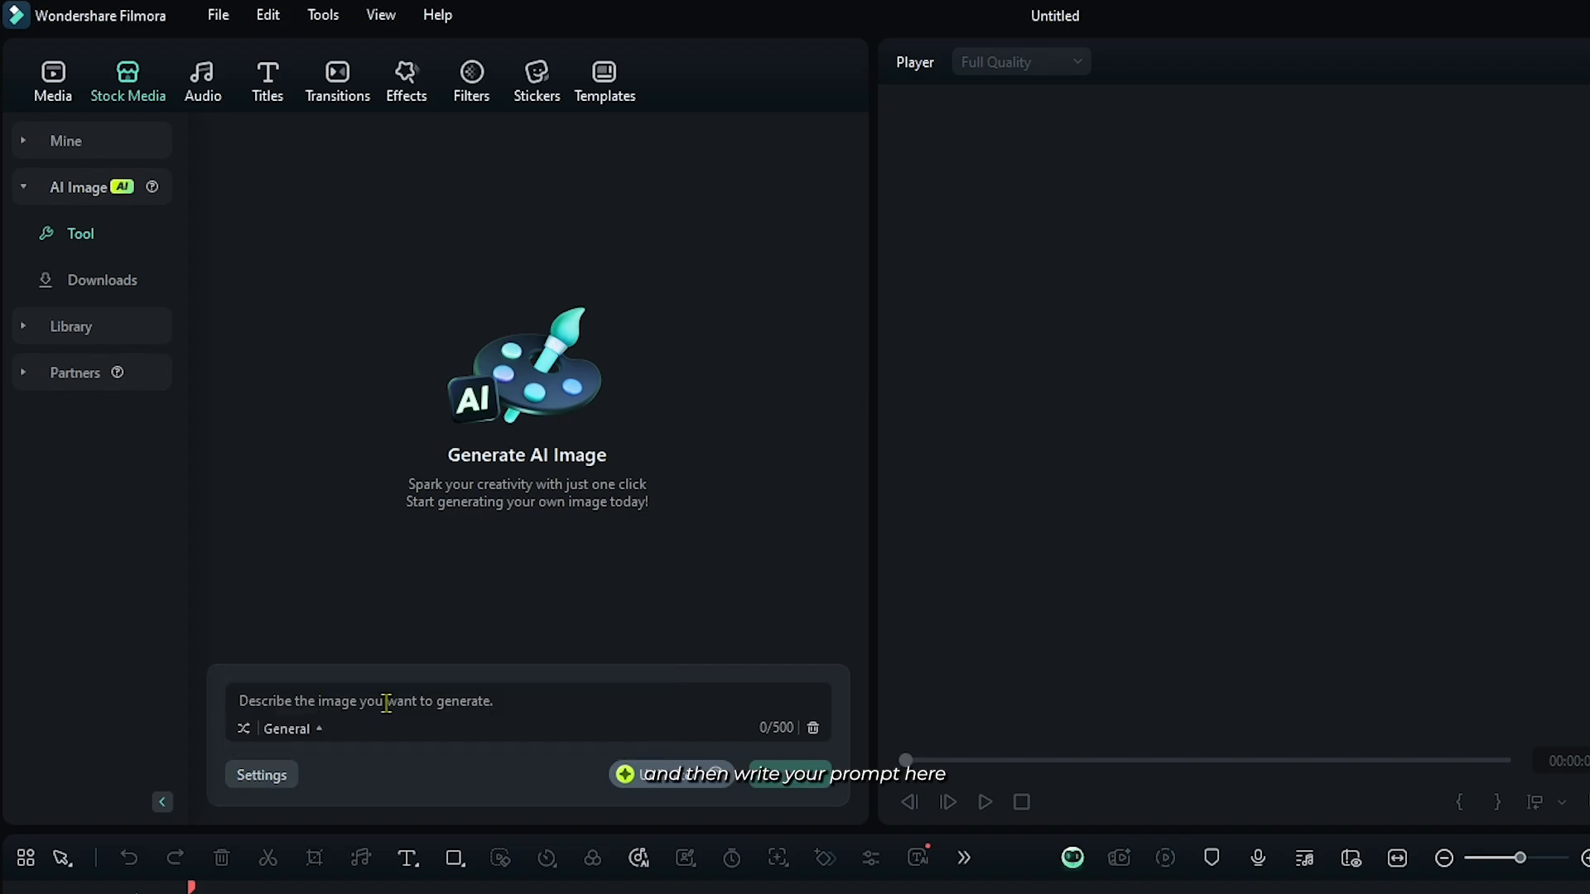
- Enter a prompt for a futuristic digital ninja blending traditional aesthetics with advanced technology and generate images
text(traditional ninja aesthetics with advanced technology. Their face is partially covered by a digital mask with a holographic interface displaying shifting data symbols. The ninja wields an energy katana that glows brightly, leaving a digital trail as they move. Small floating drones hover around them, scanni)
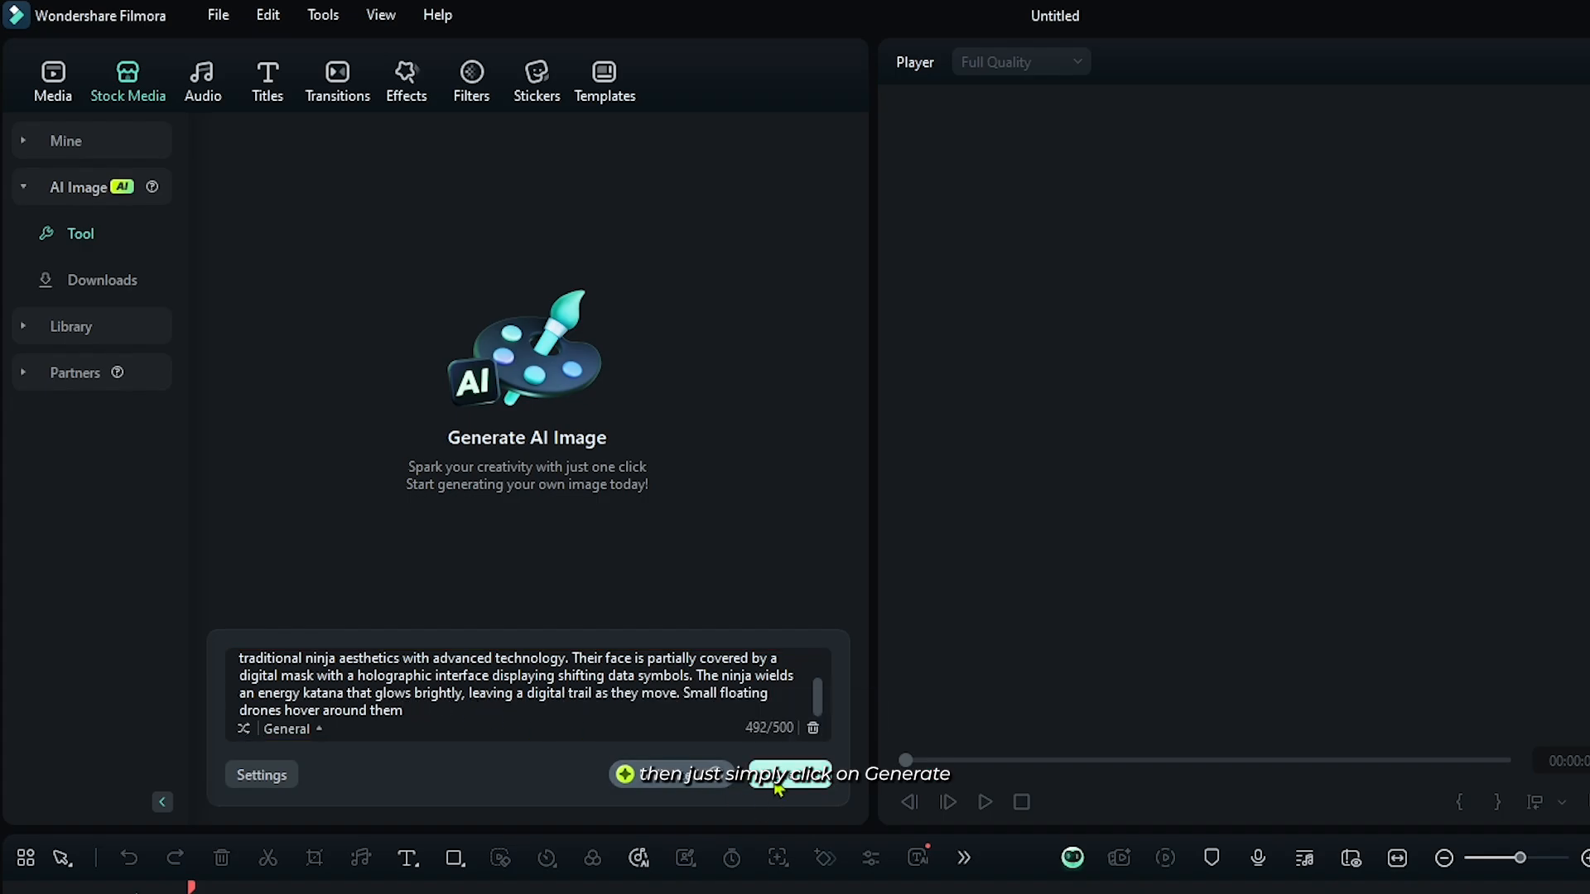
click(791, 773)
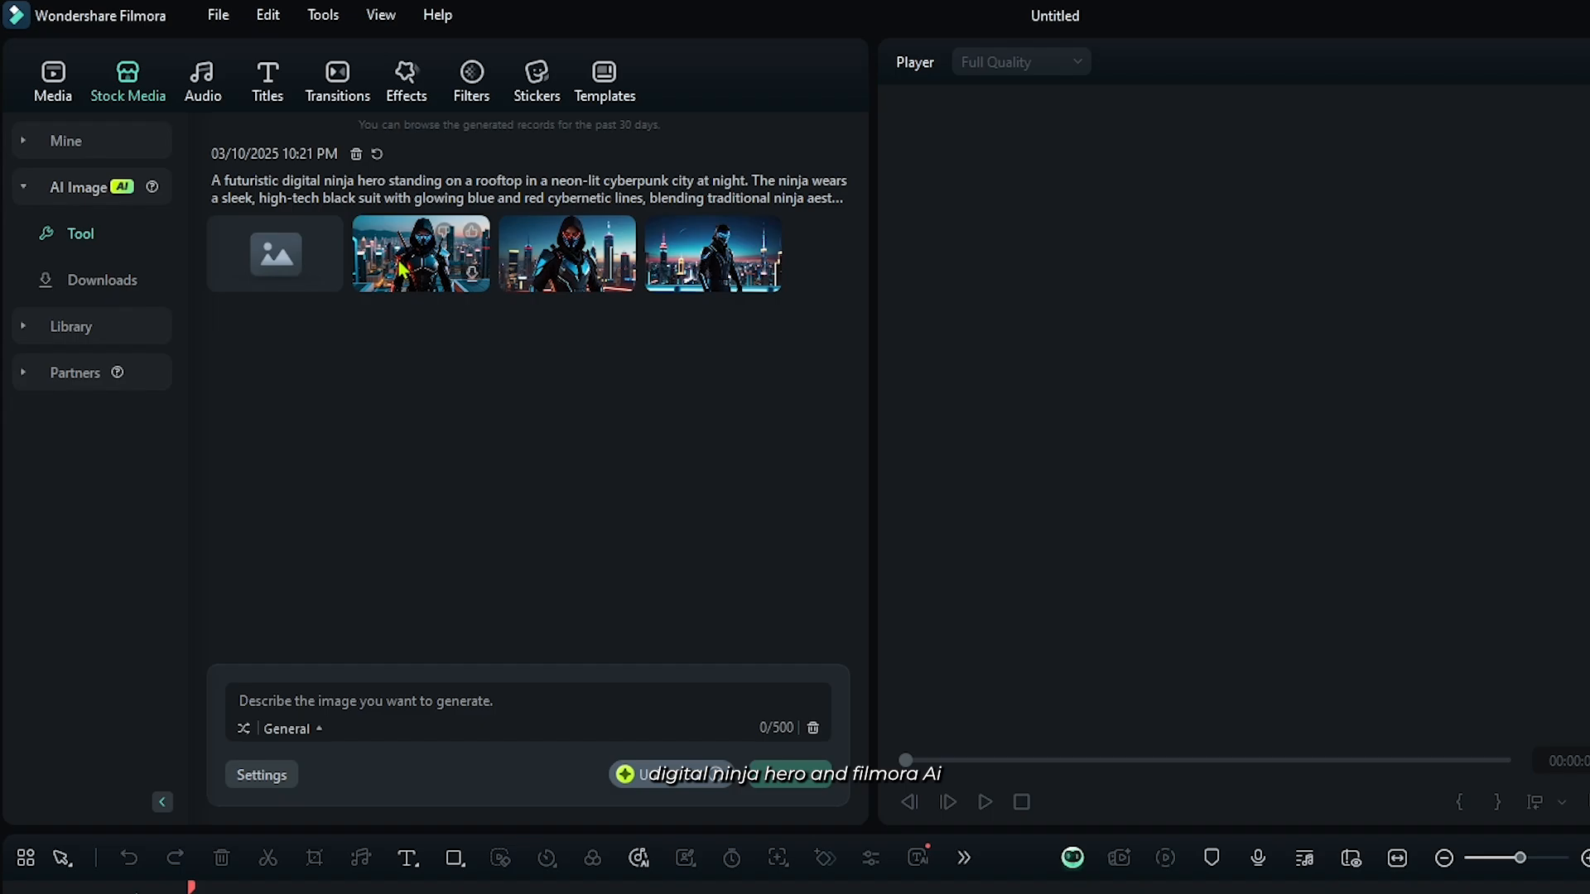
- Download the first generated ninja image and drag it from AI Image downloads onto the timeline
click(419, 254)
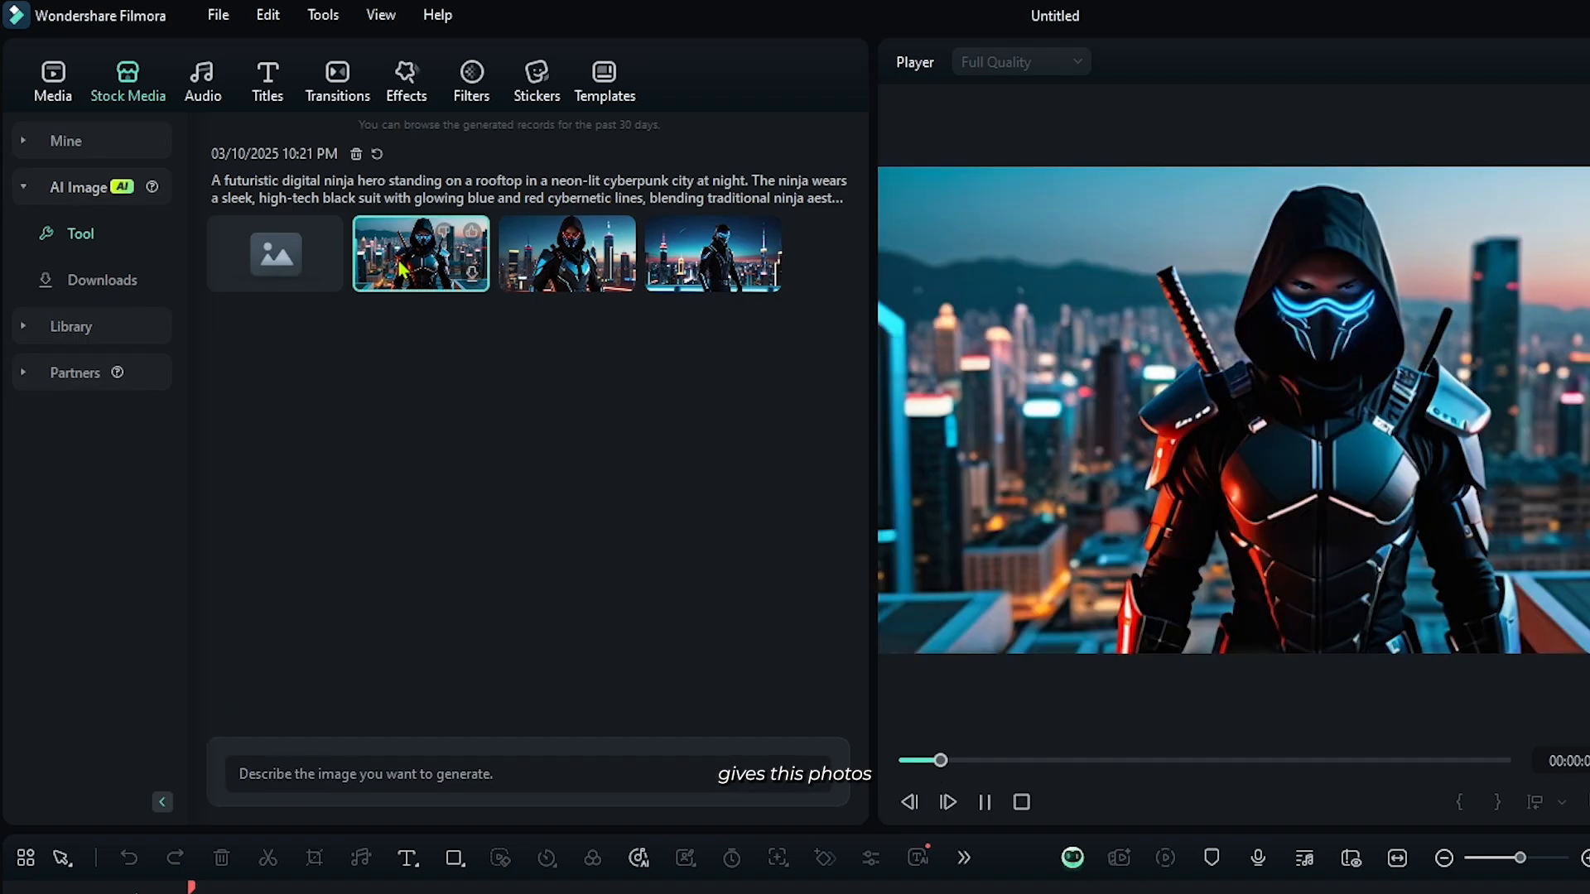
click(712, 252)
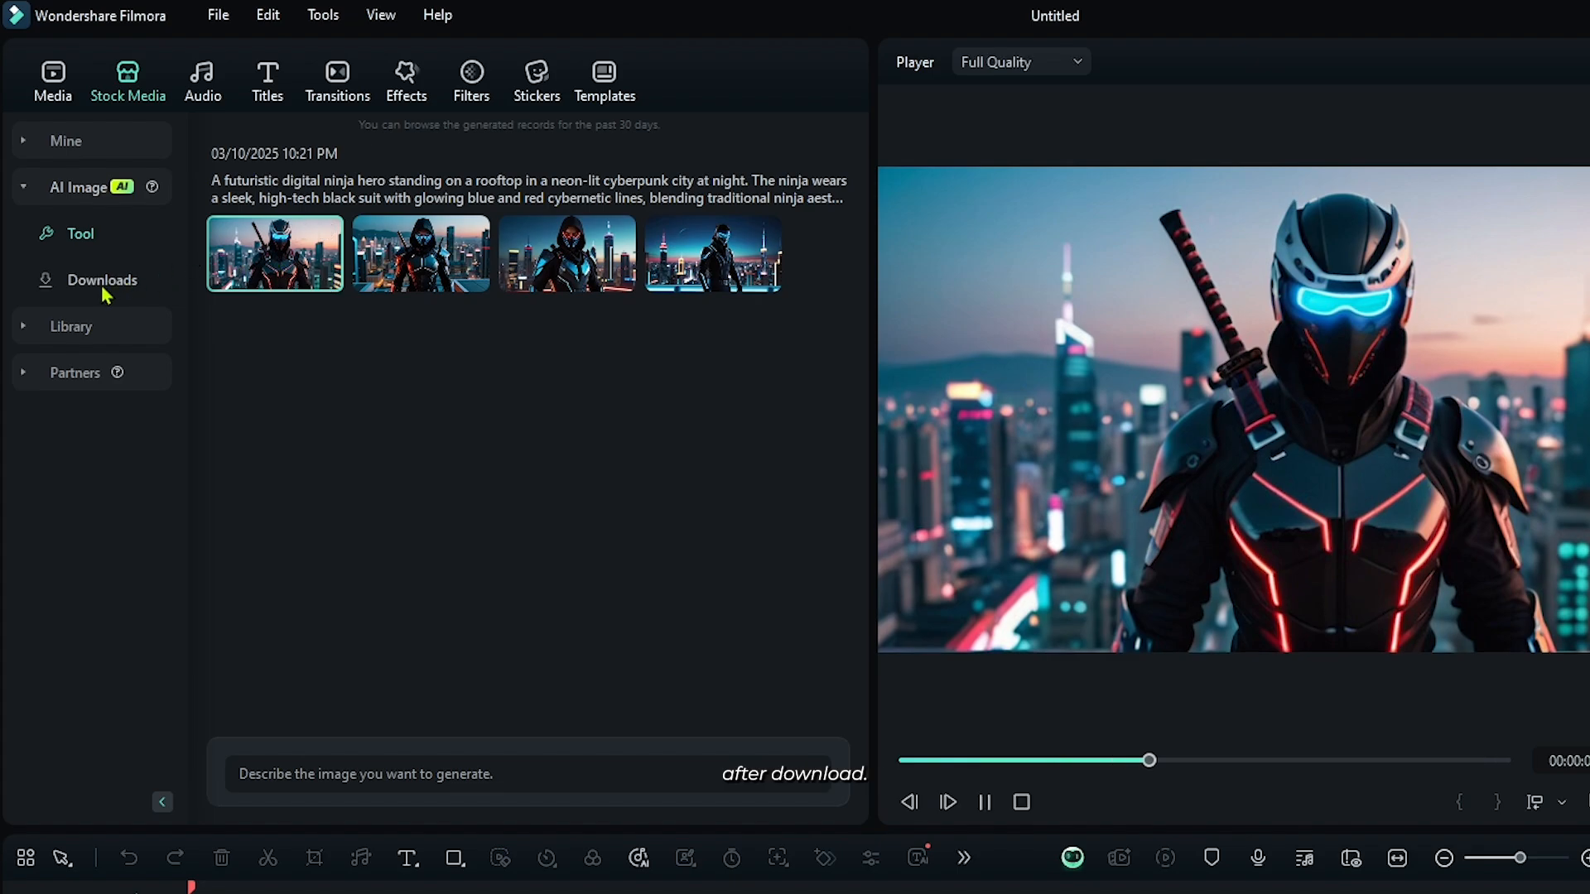
click(102, 280)
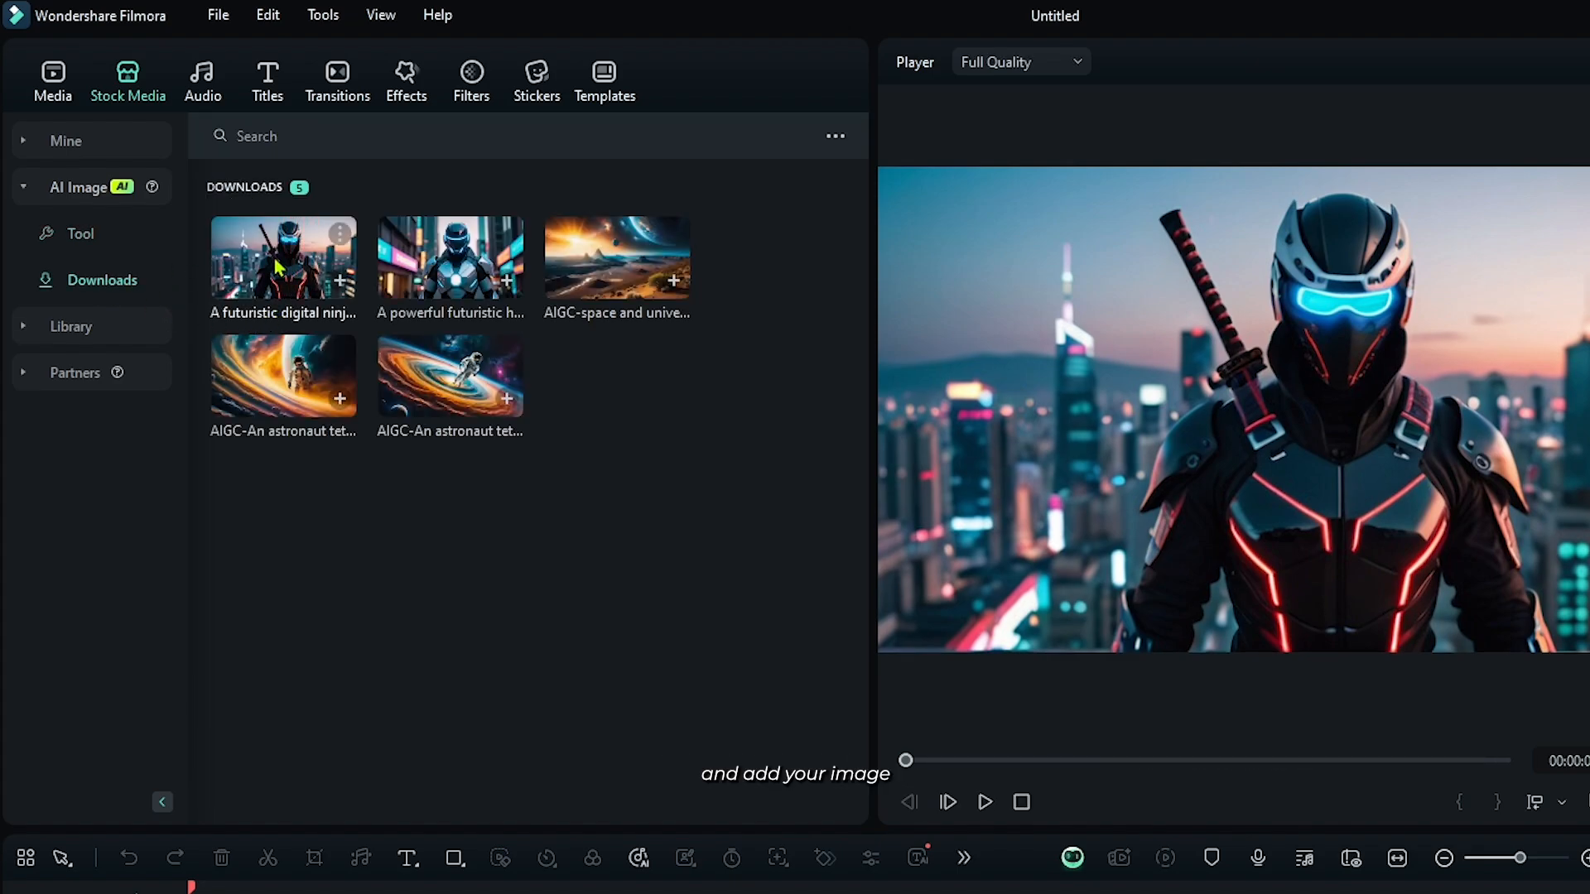
drag(283, 256, 241, 608)
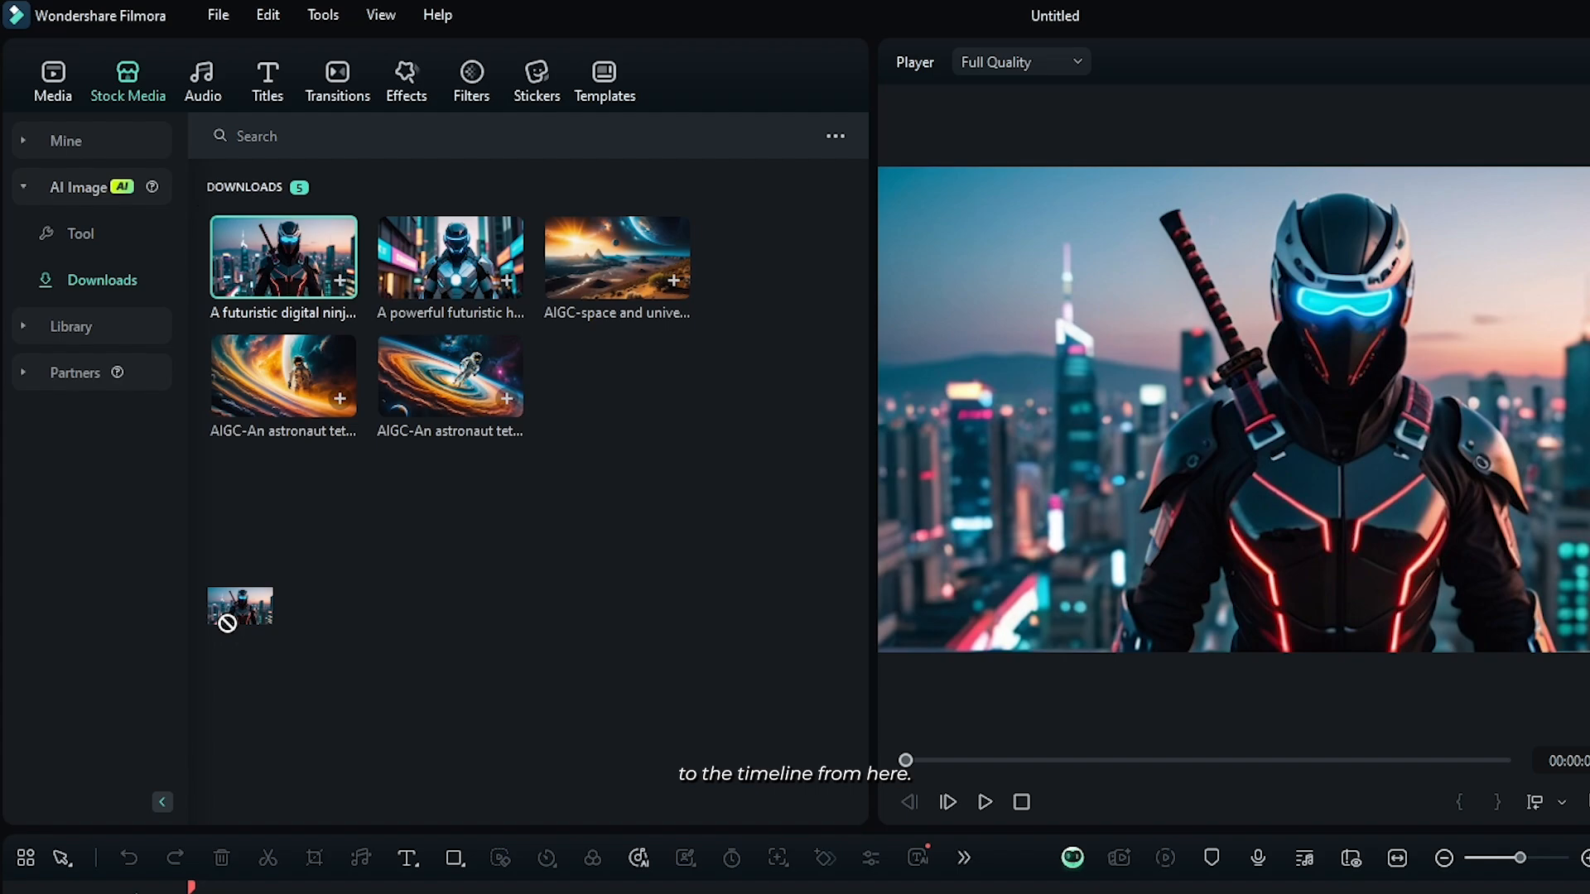